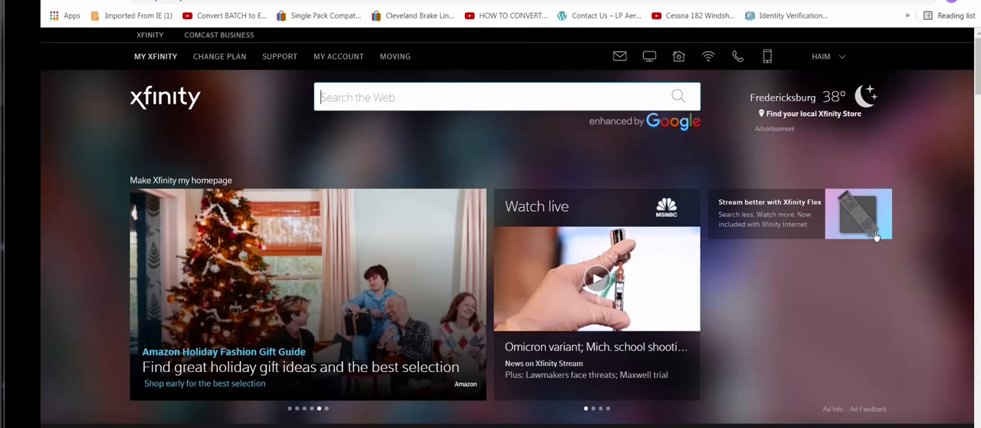
mouse_move(620, 57)
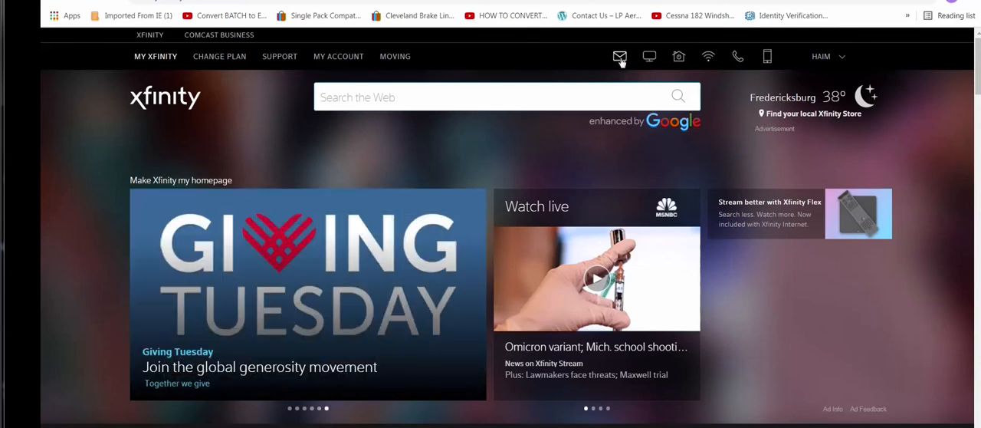
mouse_move(620, 57)
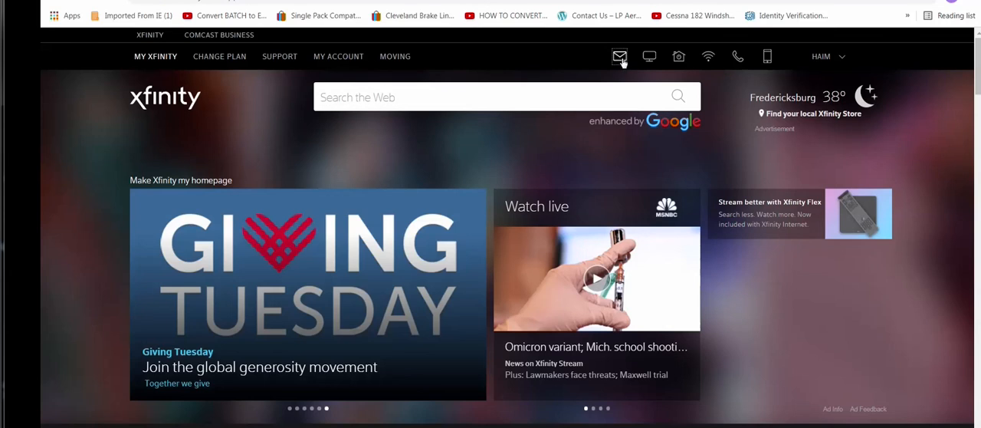
- Go to the Xfinity Connect Mail page via the envelope icon in the top navigation
click(620, 56)
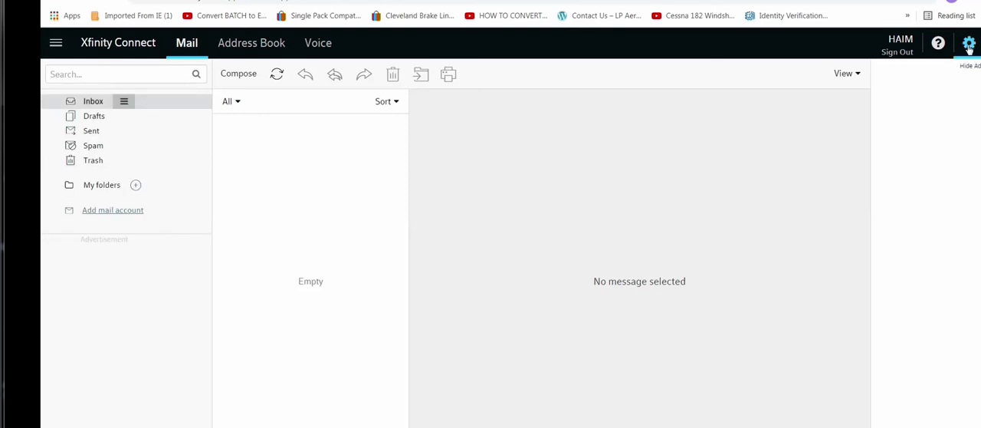
- Choose Email Settings from the gear menu to reach the Mail settings section
click(968, 43)
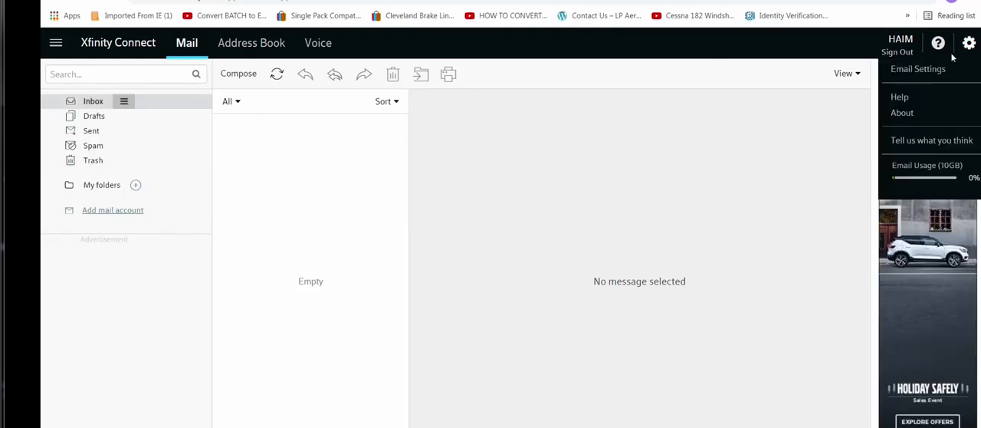
mouse_move(916, 69)
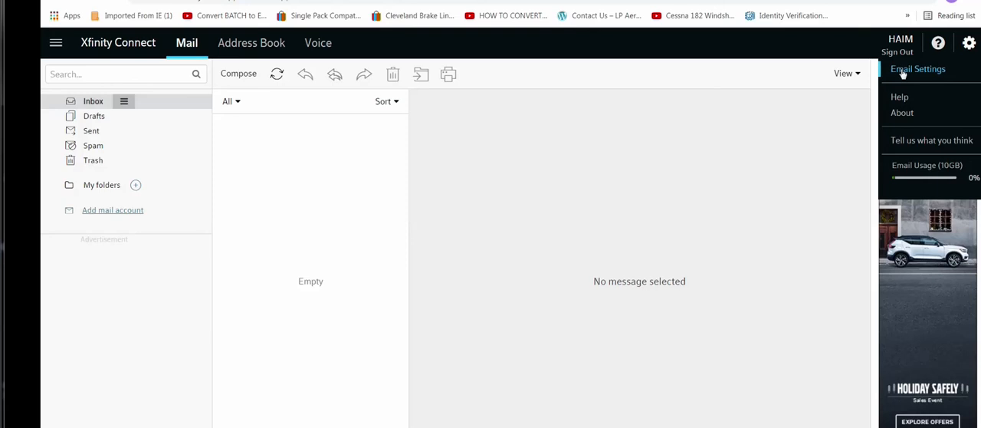
click(916, 69)
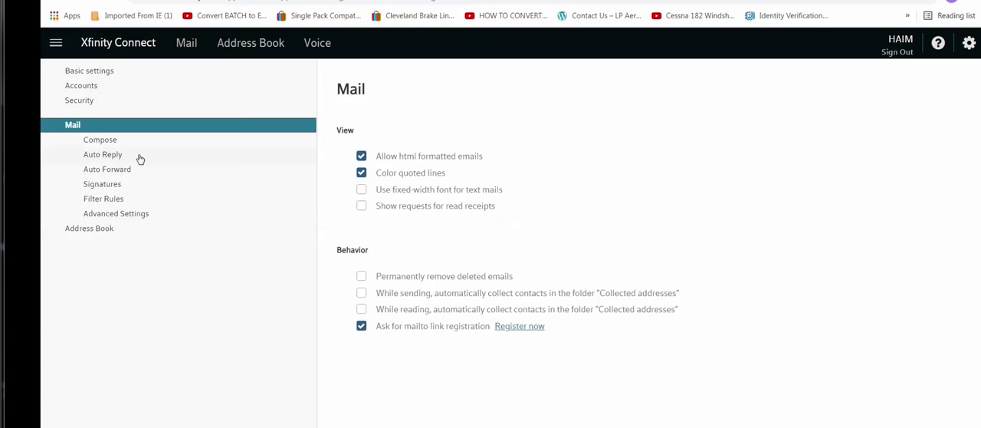
mouse_move(80, 101)
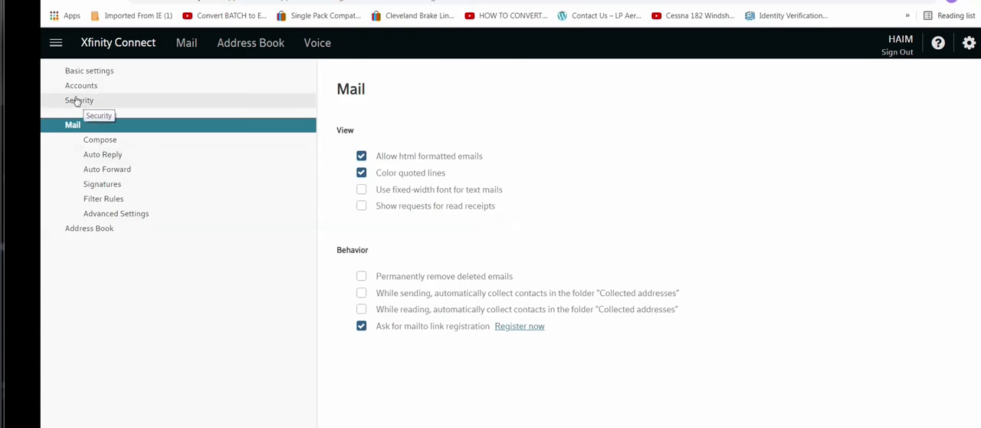
mouse_move(74, 104)
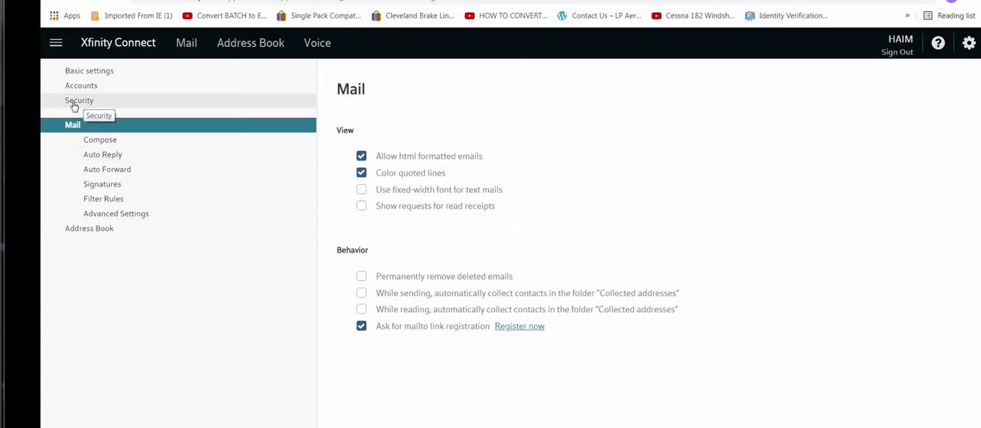
- Show the Security section, where Third Party Access Security is already checked
click(80, 102)
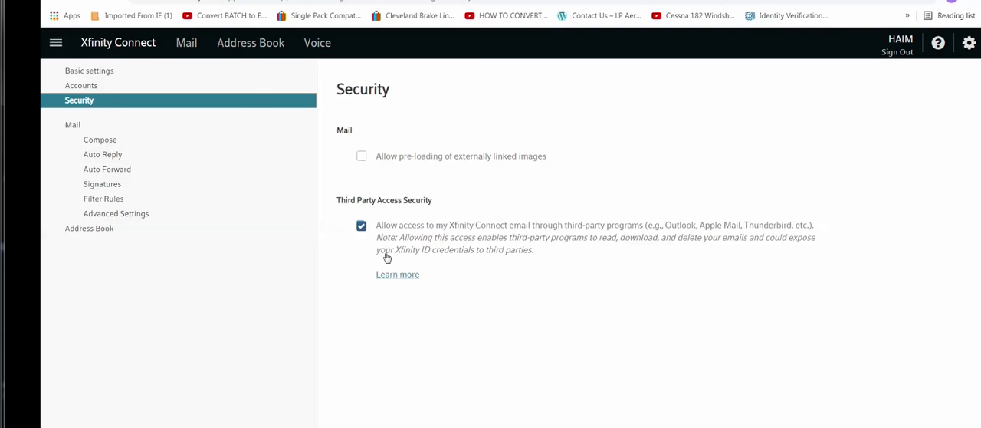
mouse_move(355, 208)
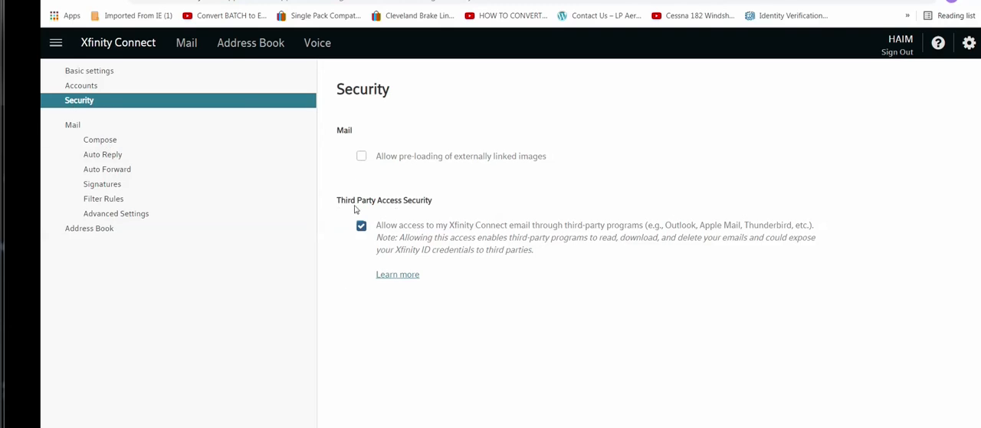
mouse_move(365, 212)
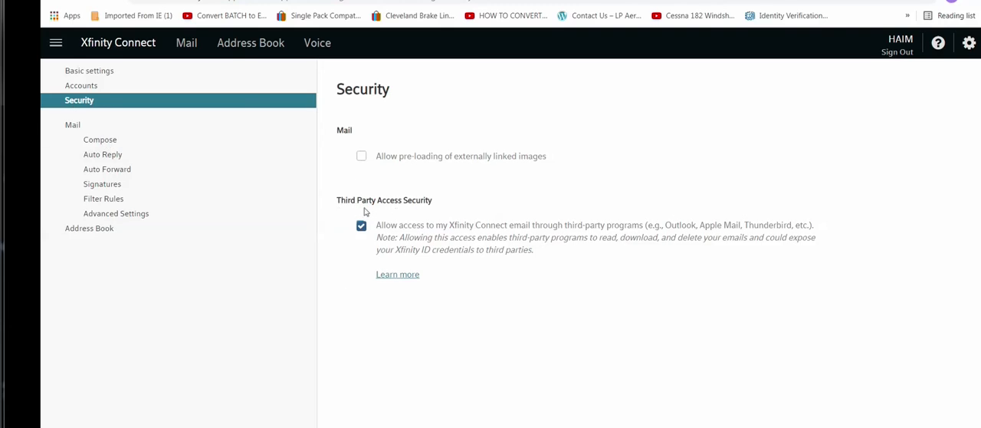
mouse_move(334, 239)
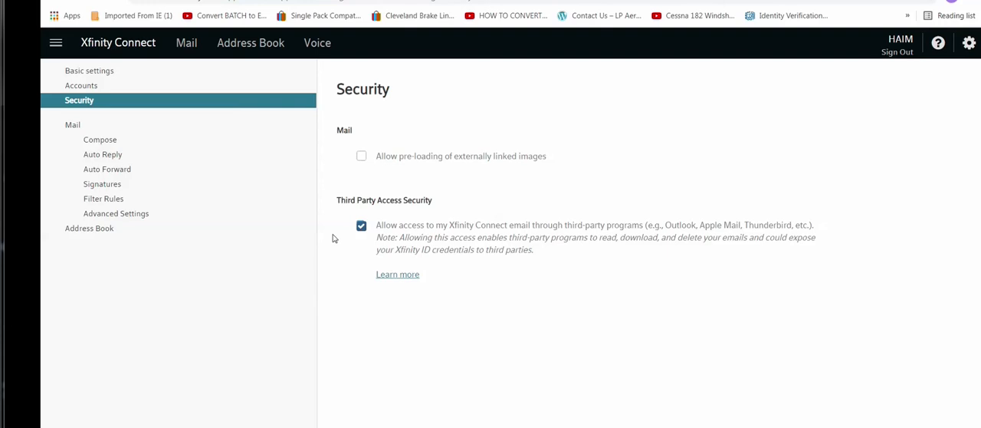